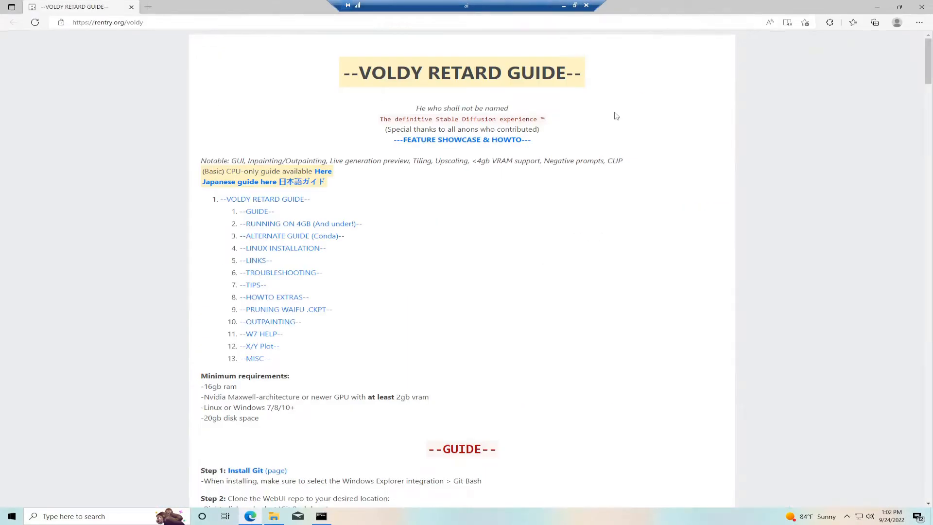
Scroll the rentry.org/voldy page down to the --GUIDE-- section with Steps 1-7.
scroll("down", 3)
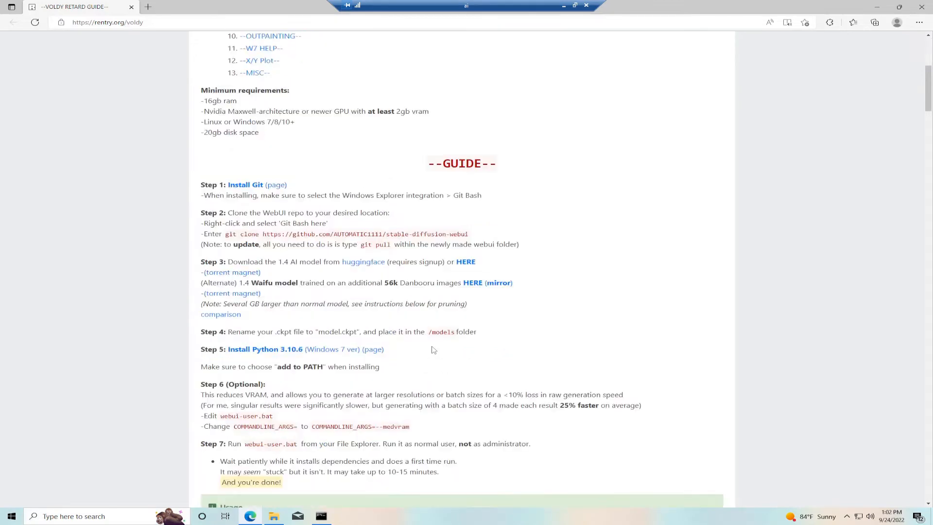
scroll("down", 3)
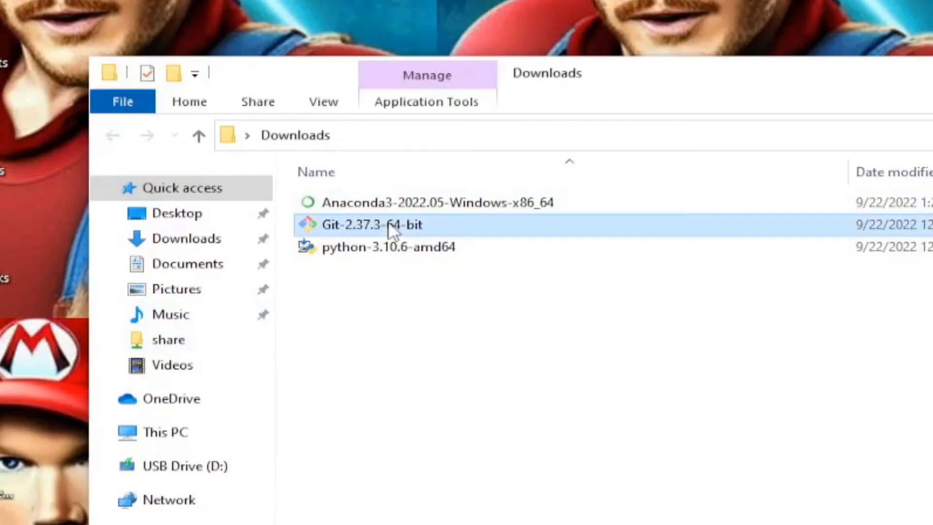
Launch the Git 2.37.3 installer and accept the license, default folder and components.
double_click(372, 225)
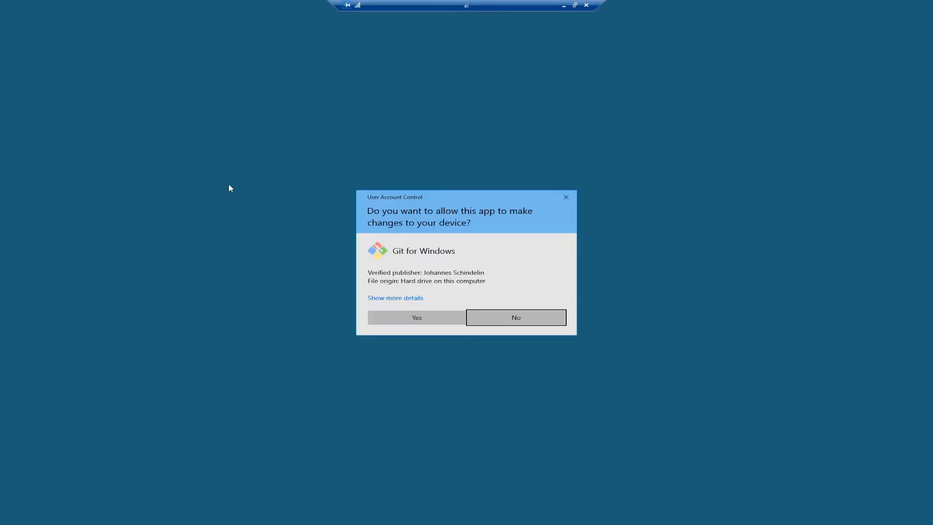
left_click(416, 317)
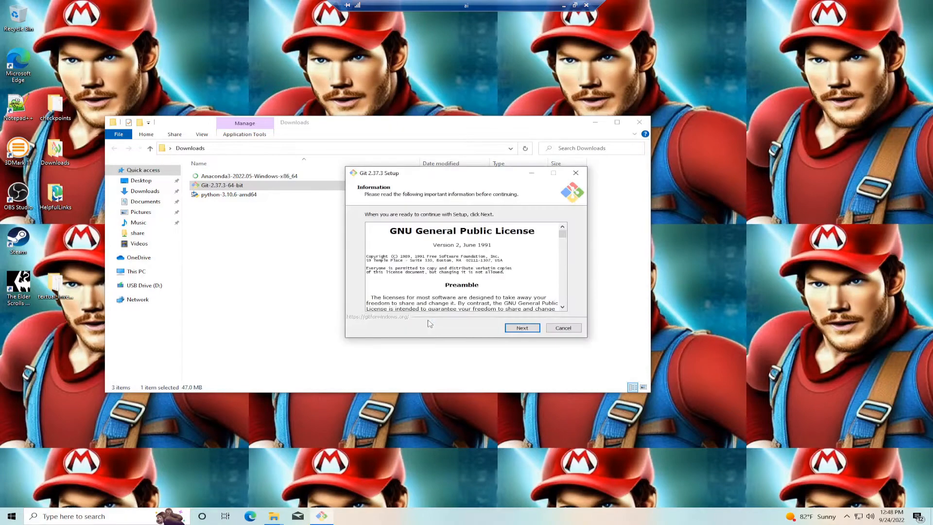
left_click(522, 327)
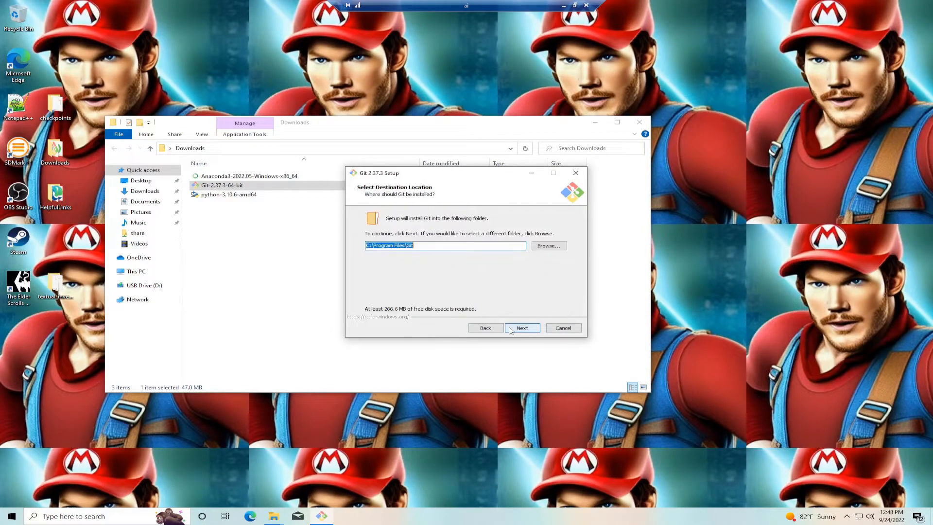
left_click(522, 328)
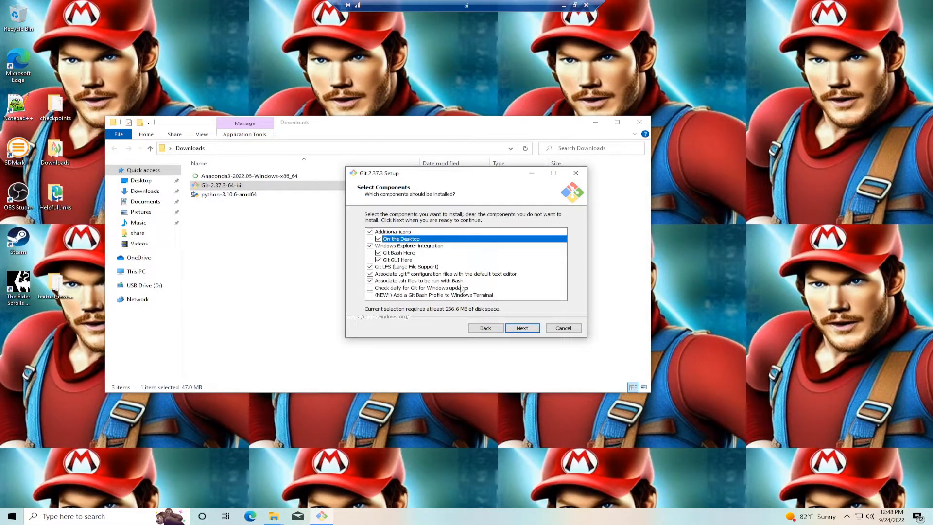
left_click(521, 328)
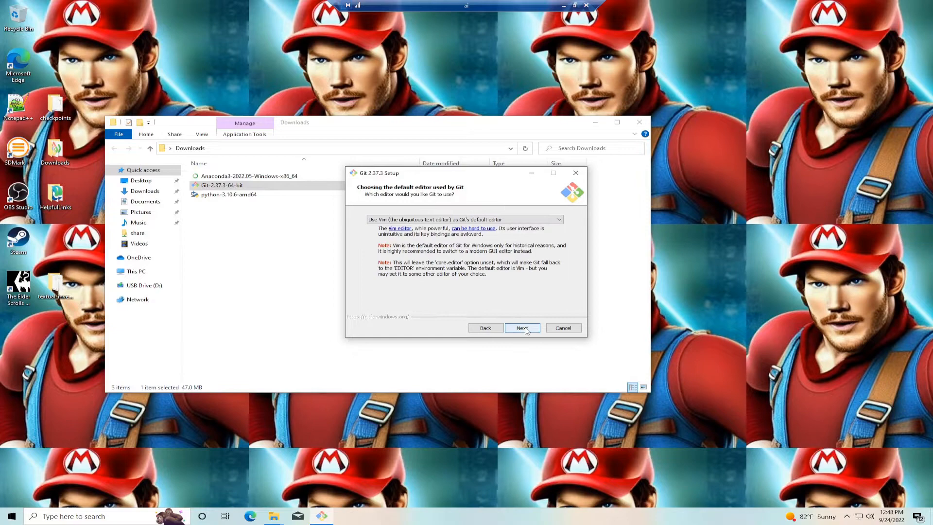
Keep Vim, OpenSSL and Credential Manager defaults, then finish without viewing release notes.
left_click(522, 328)
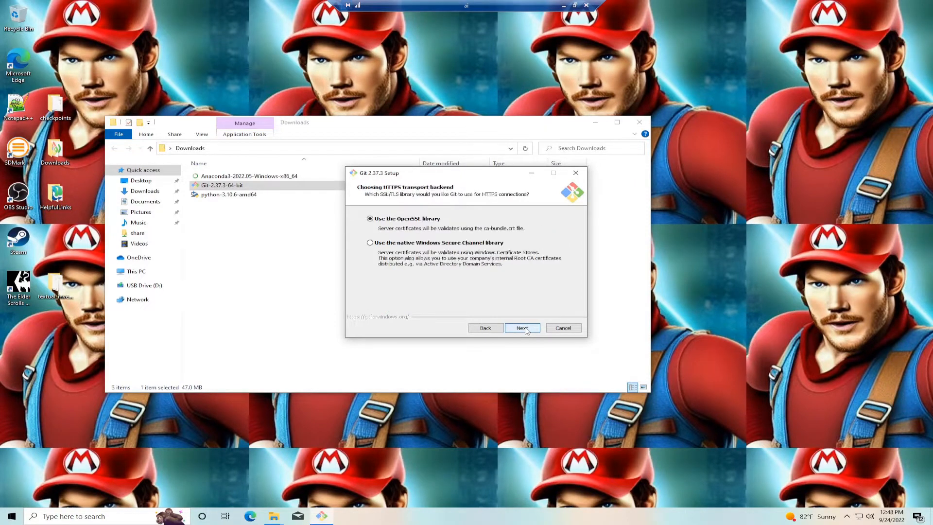
left_click(522, 327)
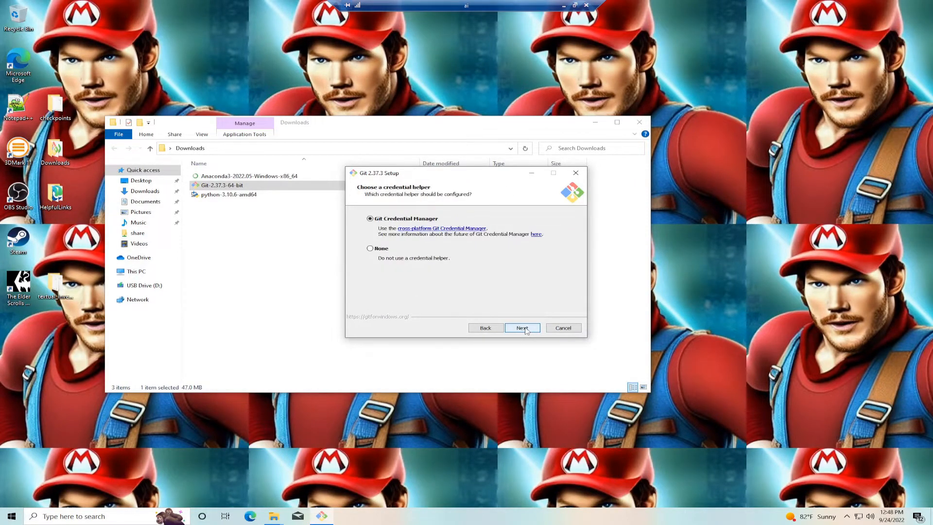
left_click(522, 328)
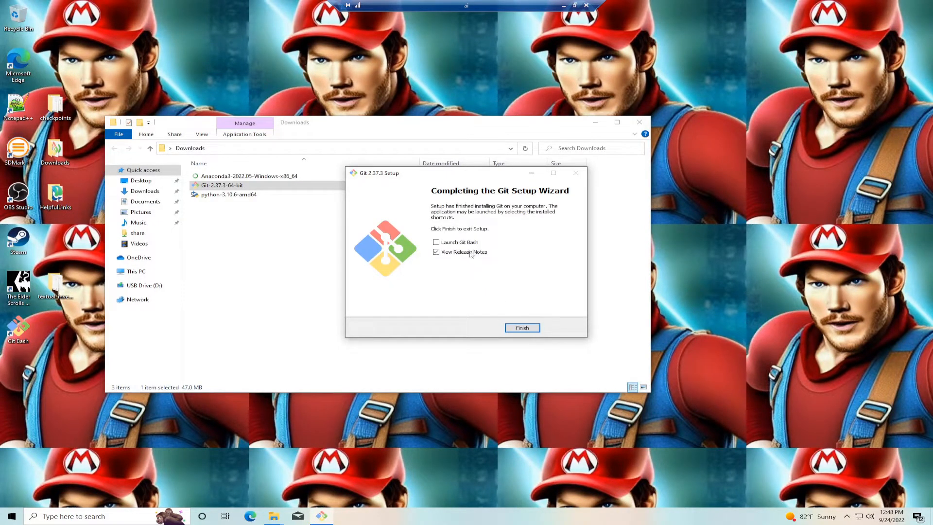
left_click(437, 252)
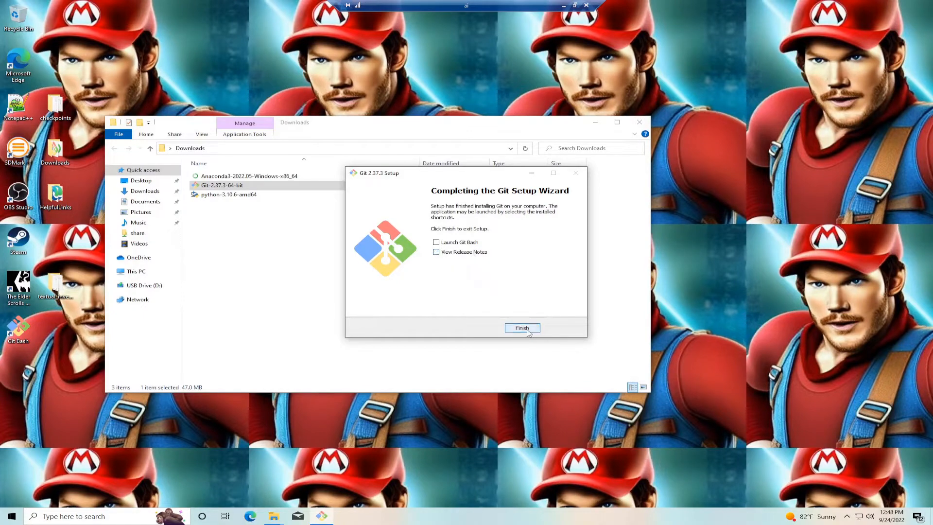
left_click(521, 328)
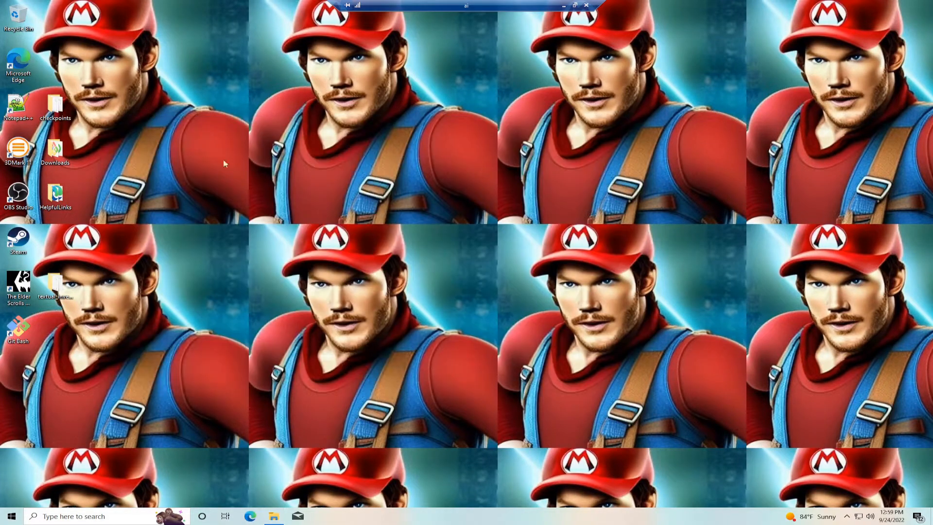
Open the VOLDY GUIDE shortcut from HelpfulLinks and copy the Step 2 git clone command.
double_click(55, 194)
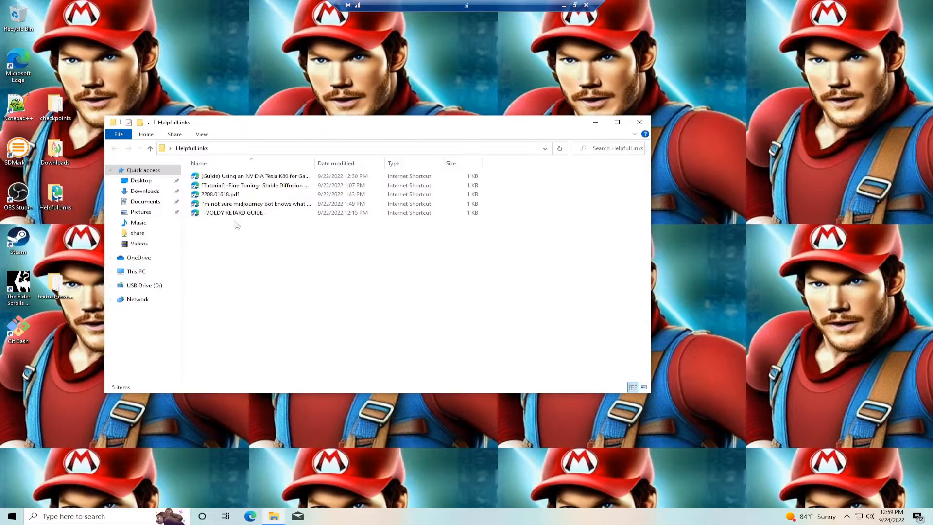
double_click(234, 212)
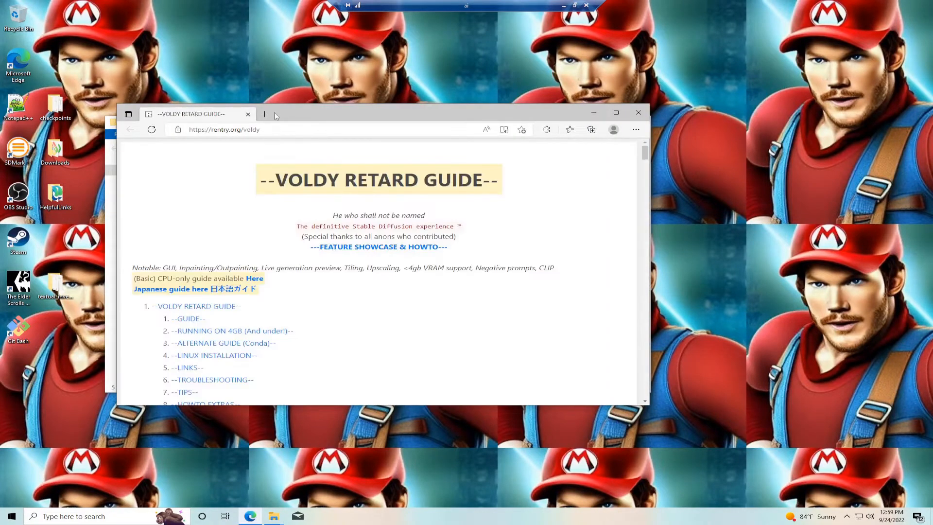
scroll("down", 3)
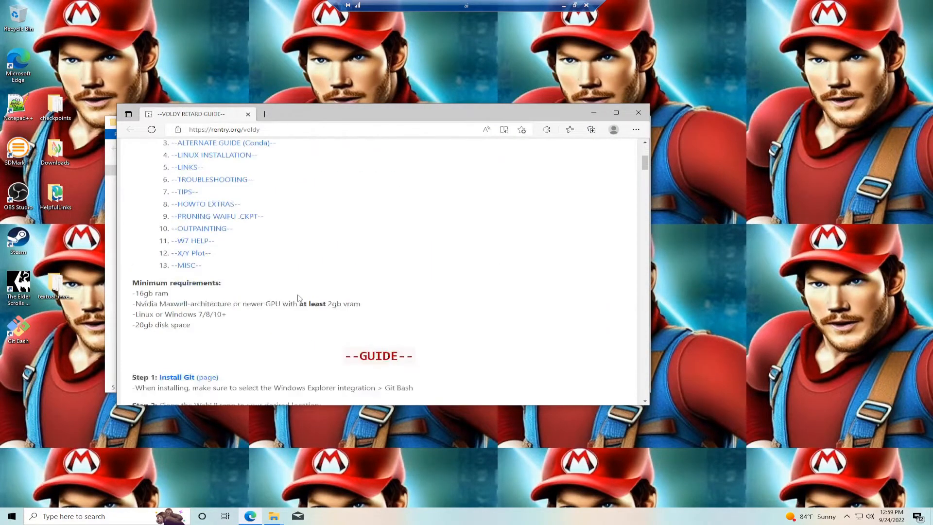
scroll("down", 3)
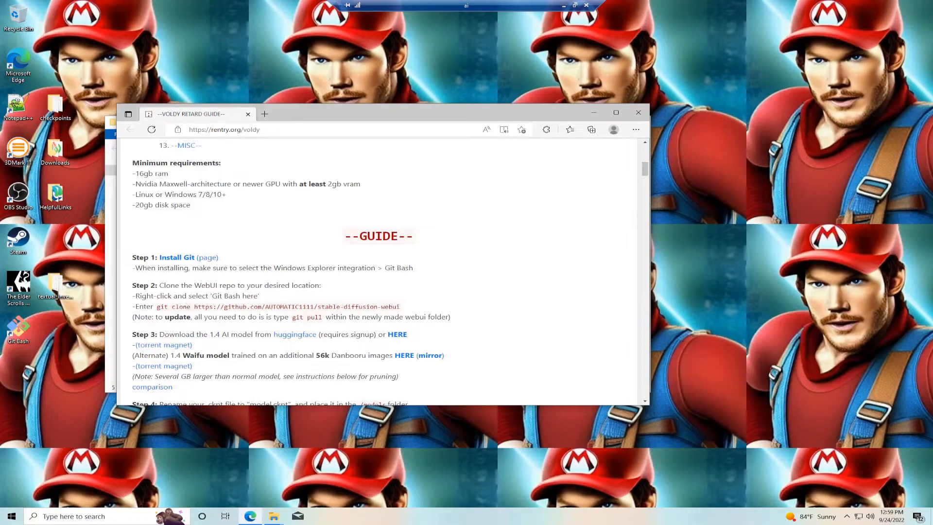
left_click_drag(156, 305, 393, 306)
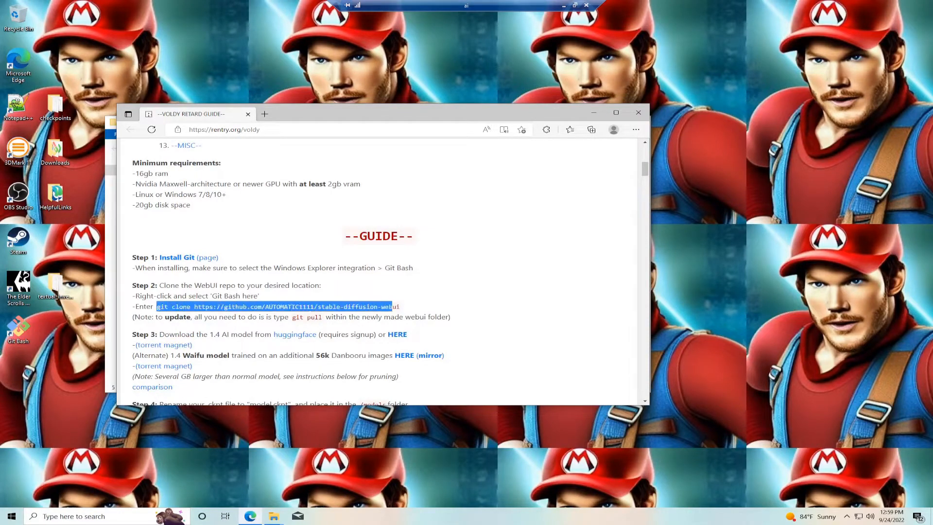
right_click(273, 307)
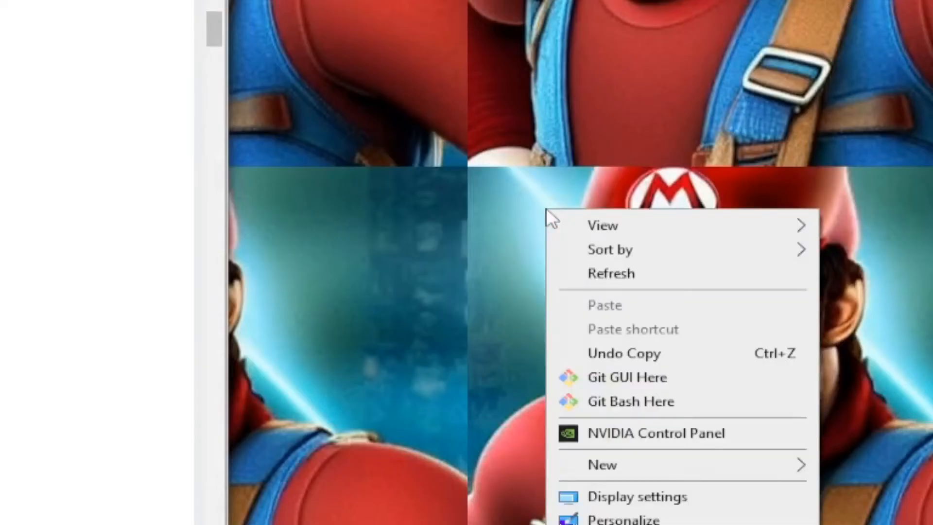
mouse_move(630, 400)
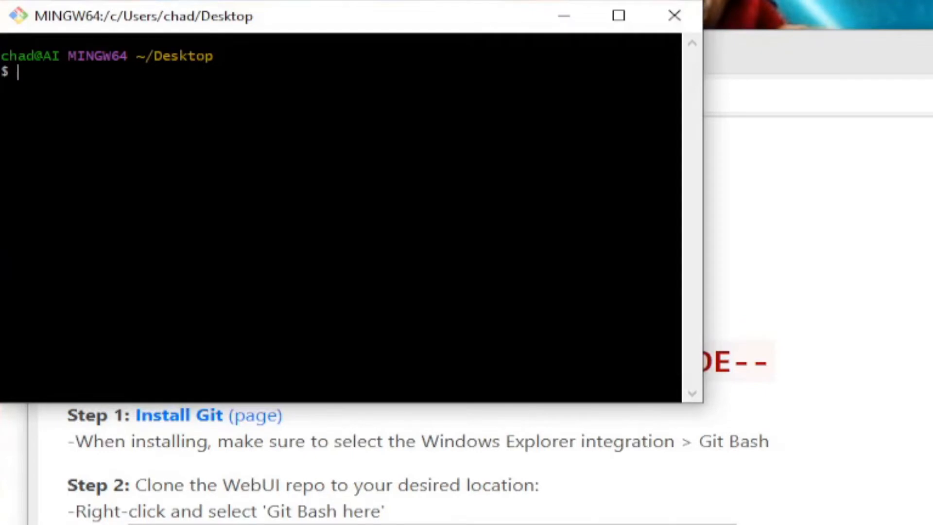
type("git clone https://github.com/AUTOMATIC1111/stable-diffusion-webui")
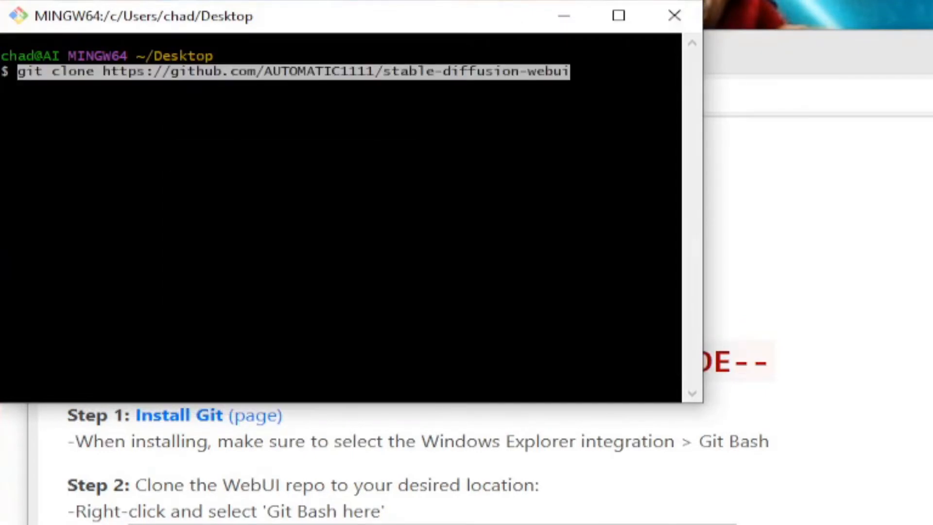
key("Enter")
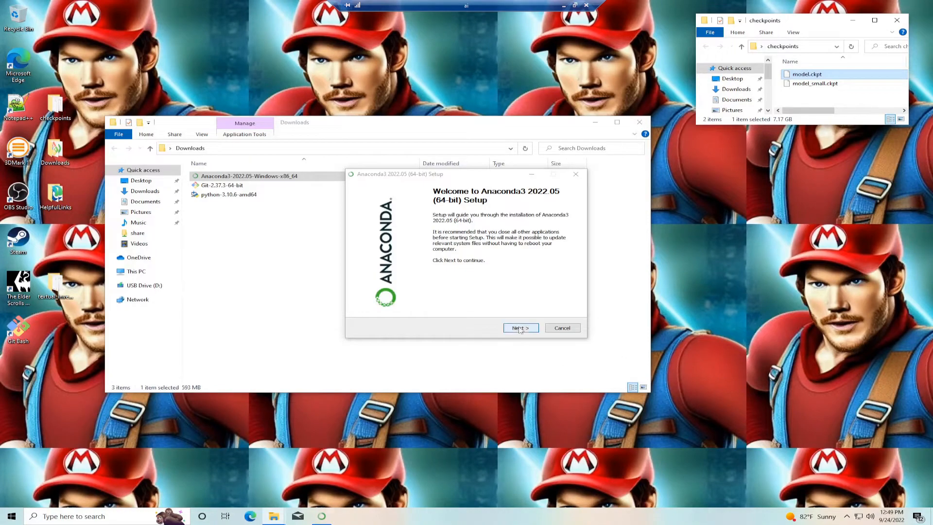
Install Anaconda3 2022.05 for All Users into the default ProgramData folder.
left_click(519, 328)
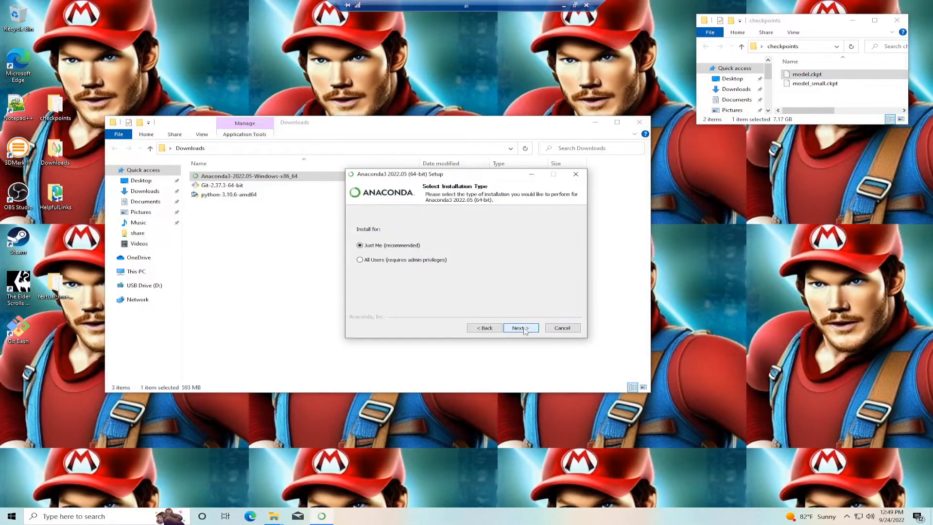
left_click(360, 260)
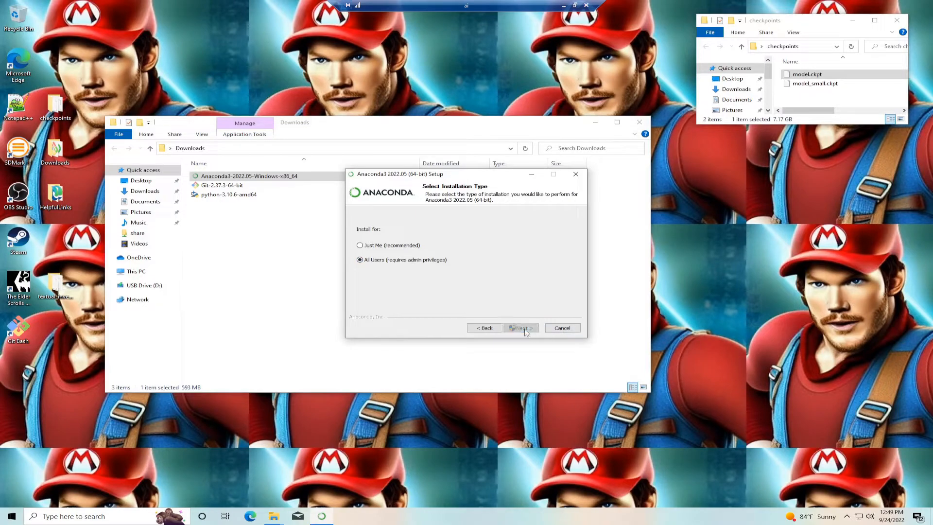
left_click(519, 328)
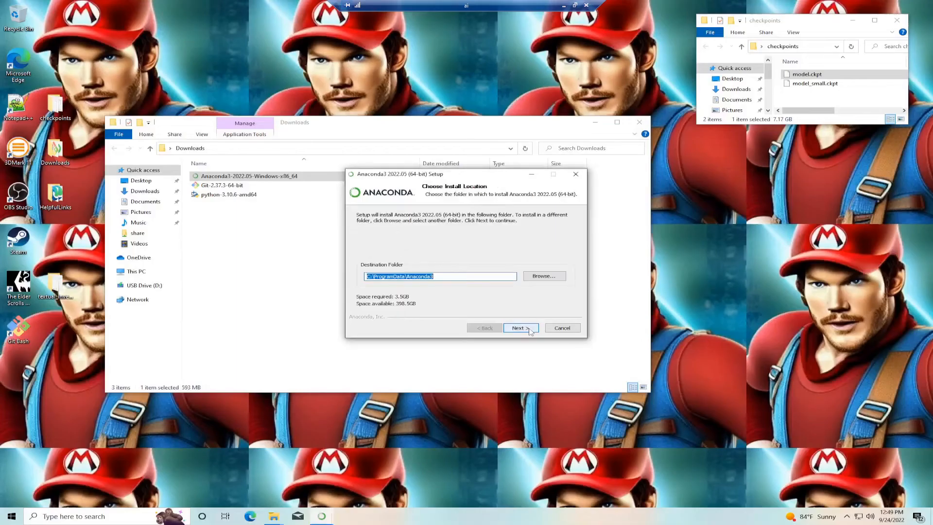
left_click(520, 328)
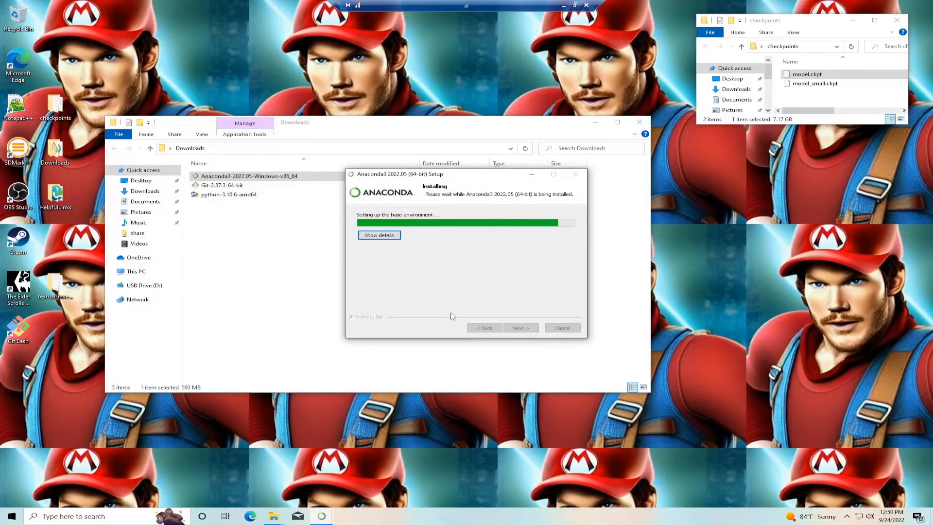
left_click(378, 234)
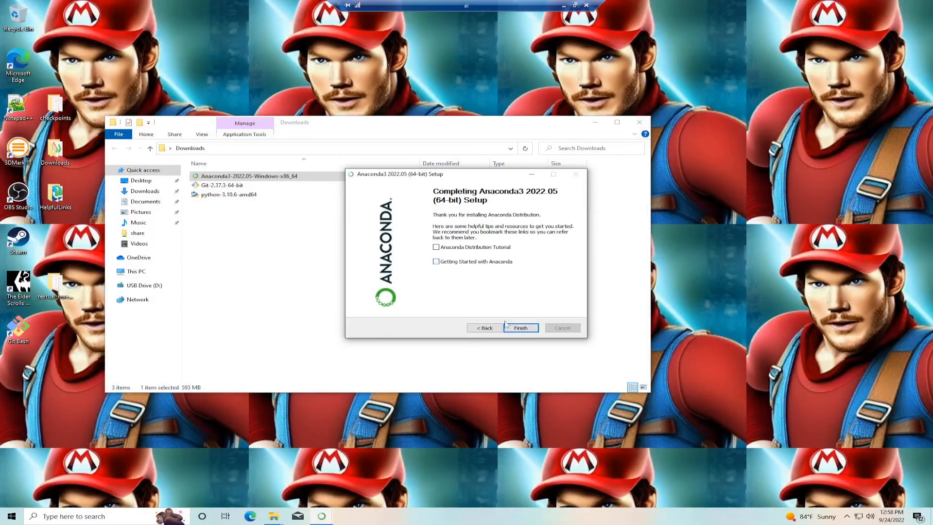
Install Python 3.10.6 from Downloads with 'Add Python 3.10 to PATH' ticked.
left_click(520, 328)
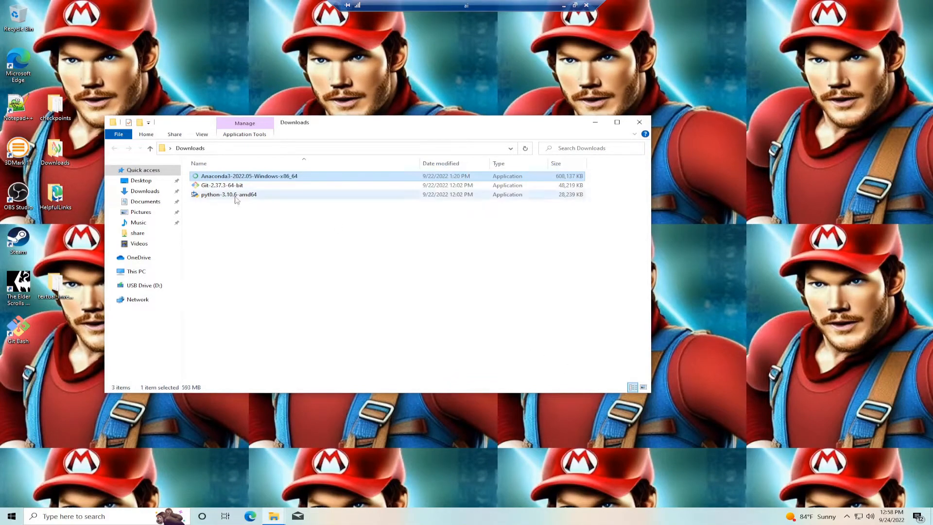
double_click(229, 195)
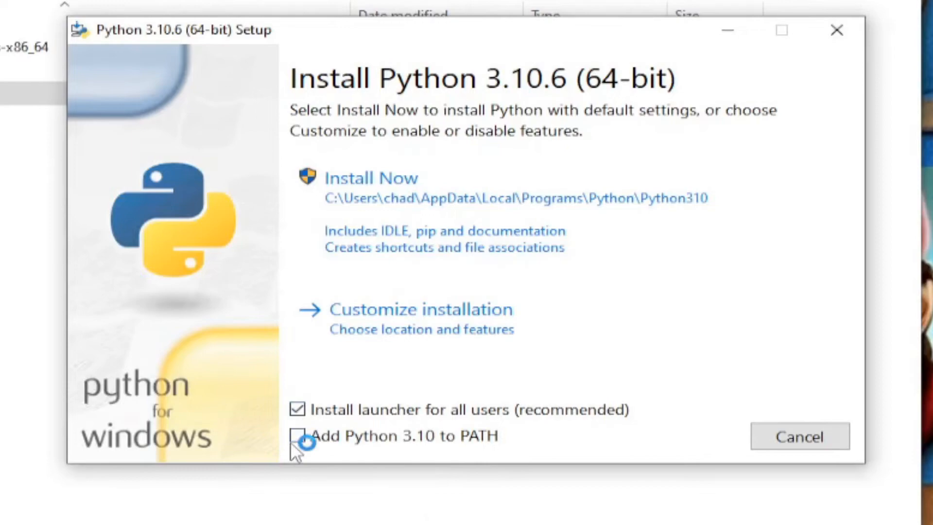
left_click(297, 435)
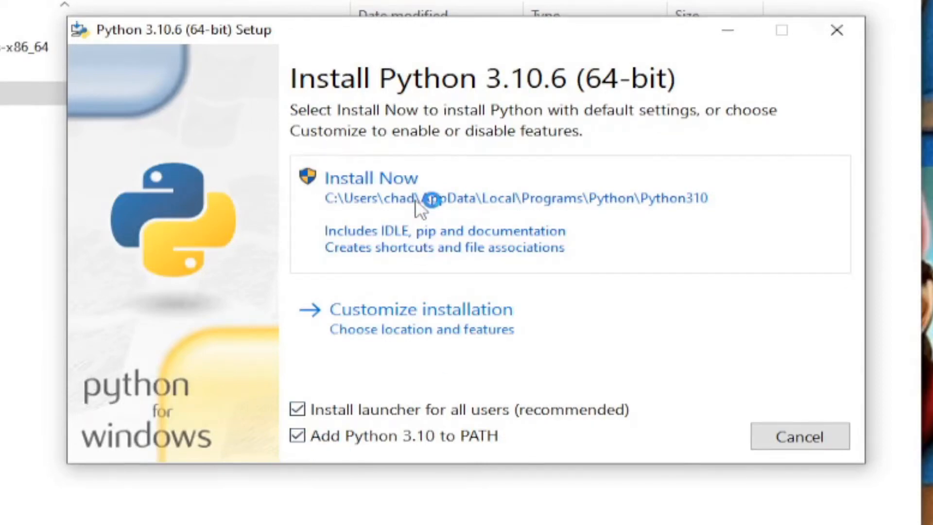
left_click(371, 178)
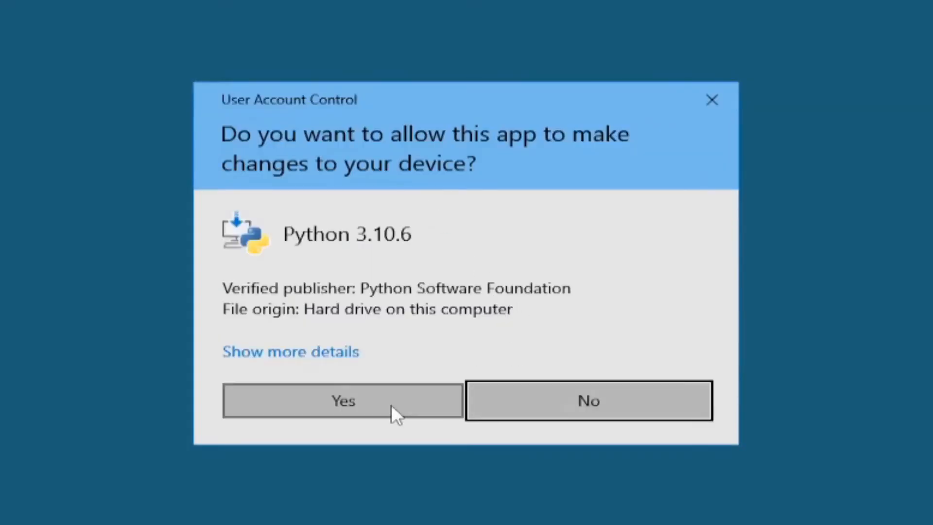
left_click(342, 400)
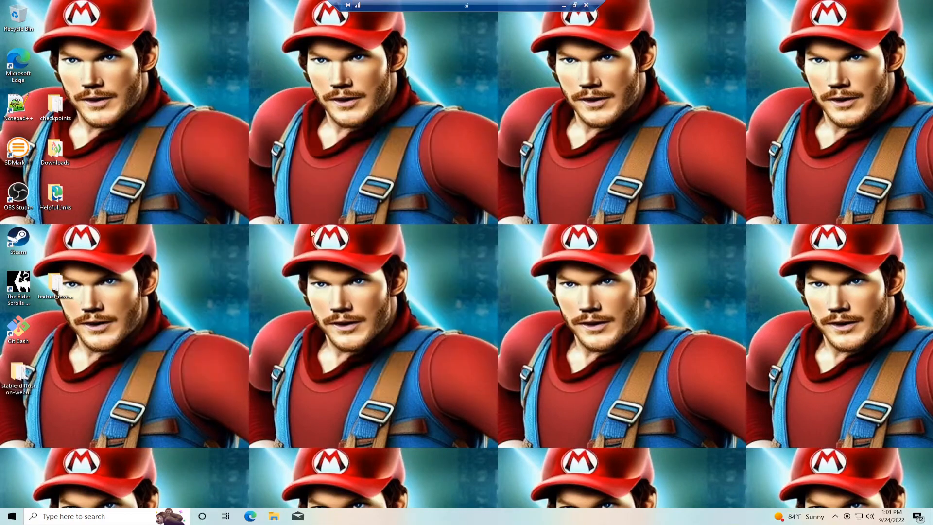
Run webui-user.bat from the desktop stable-diffusion-webui folder until it serves a local URL.
double_click(18, 366)
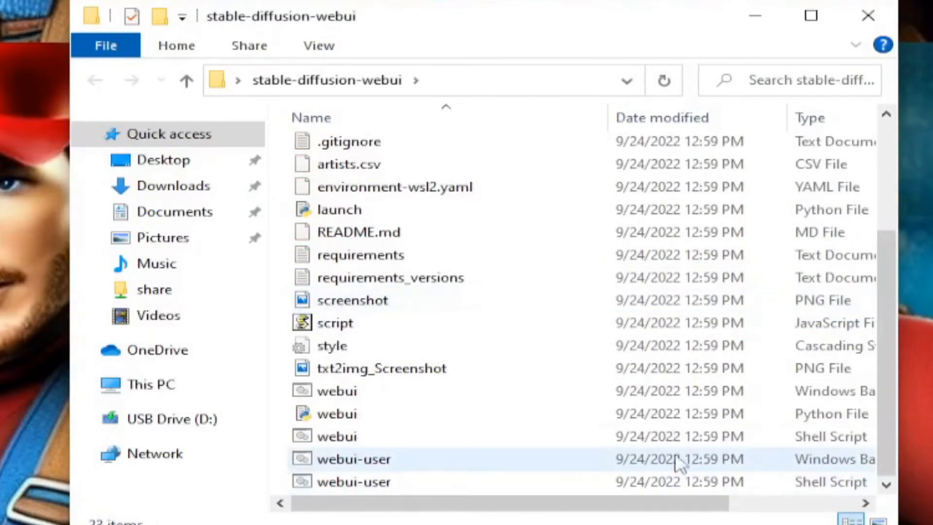
left_click(354, 481)
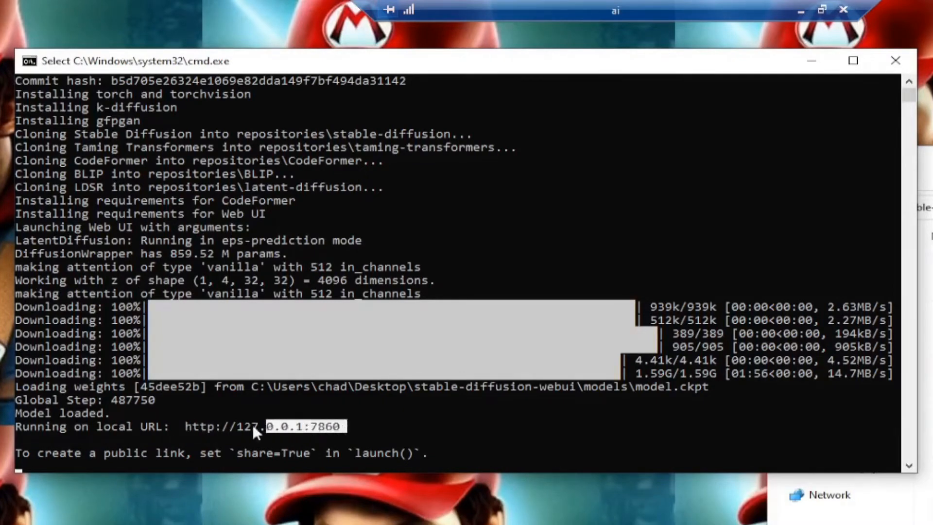
Copy the local URL from the console and load 127.0.0.1:7860 in Edge.
double_click(265, 426)
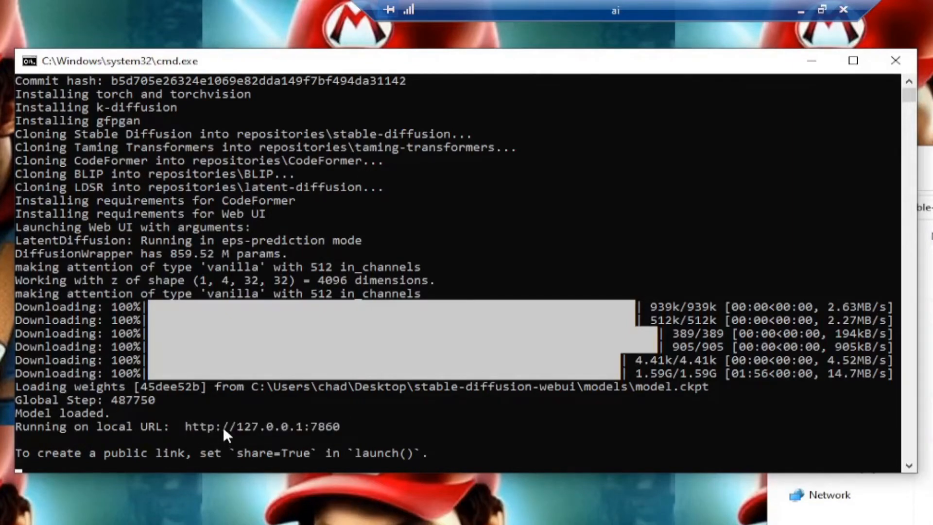
mouse_move(21, 467)
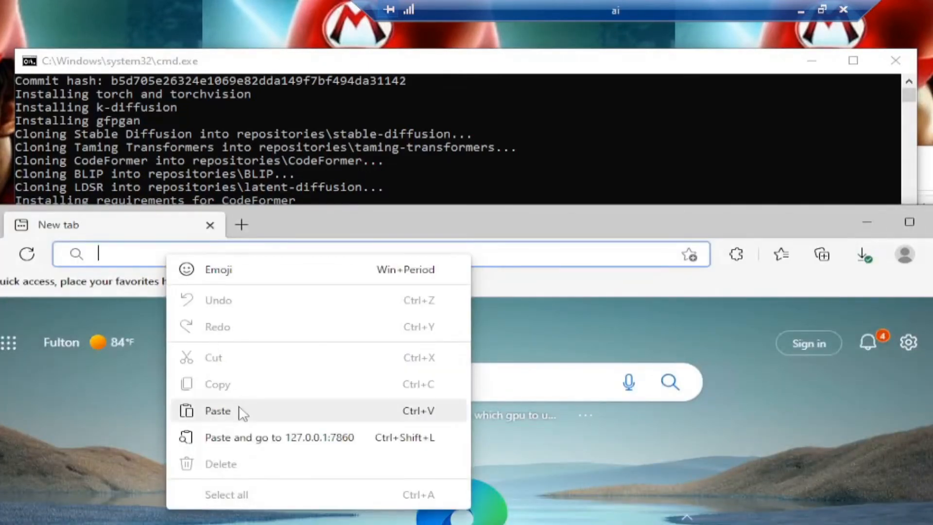
left_click(217, 411)
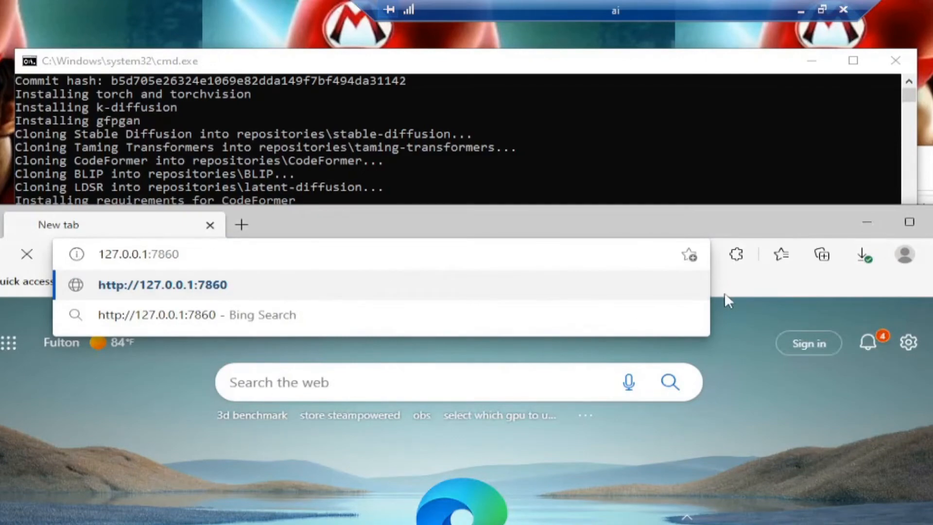
key("enter")
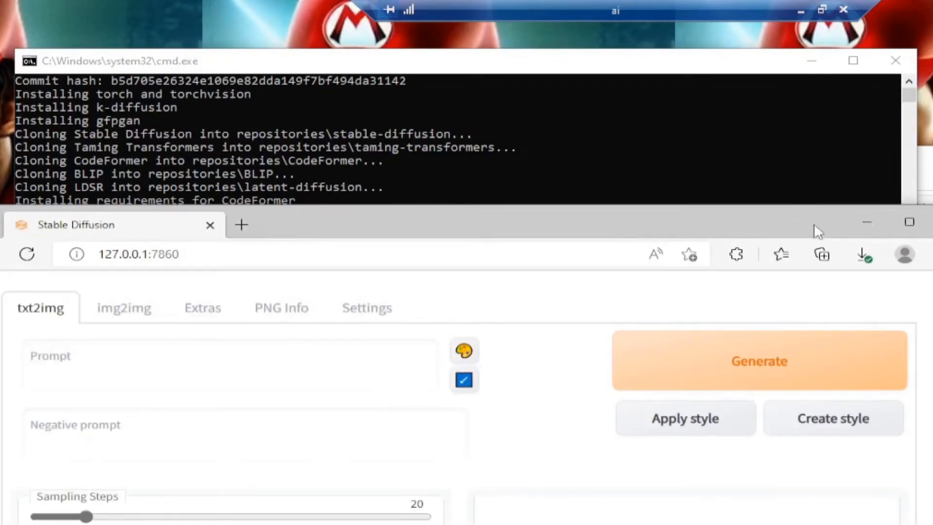
In Settings, select the model.ckpt Stable Diffusion checkpoint.
scroll("down", 3)
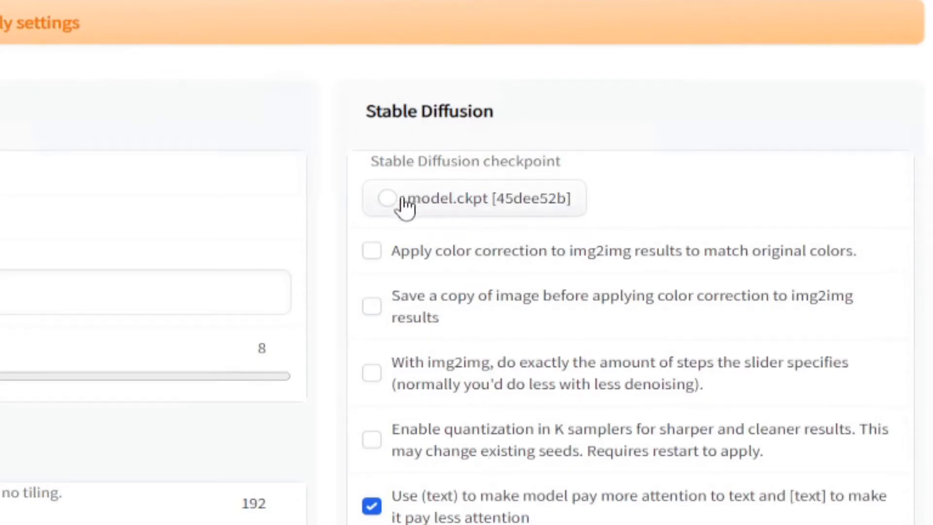
left_click(385, 198)
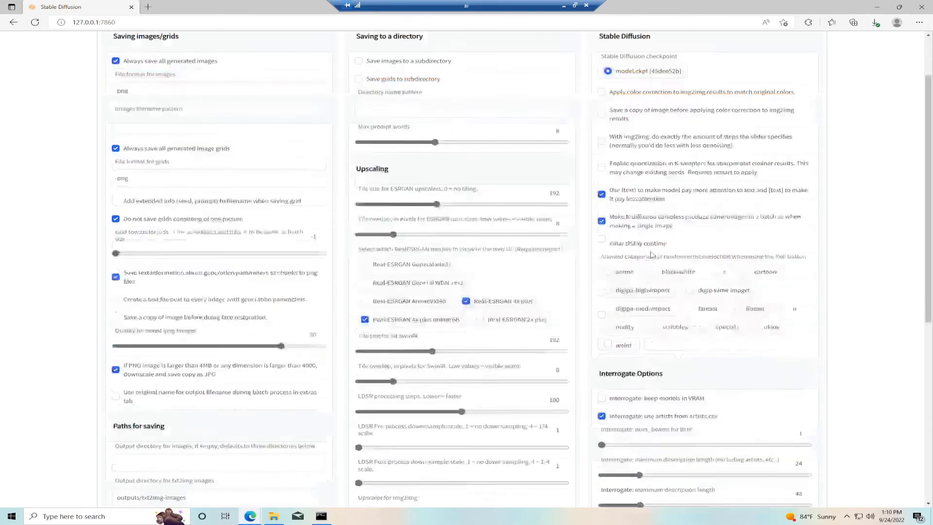
scroll("down", 3)
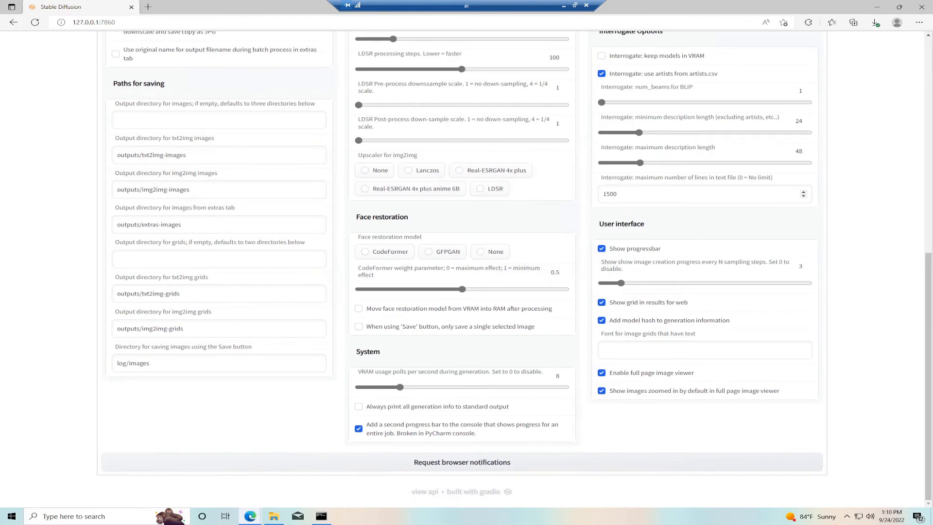
scroll("up", 3)
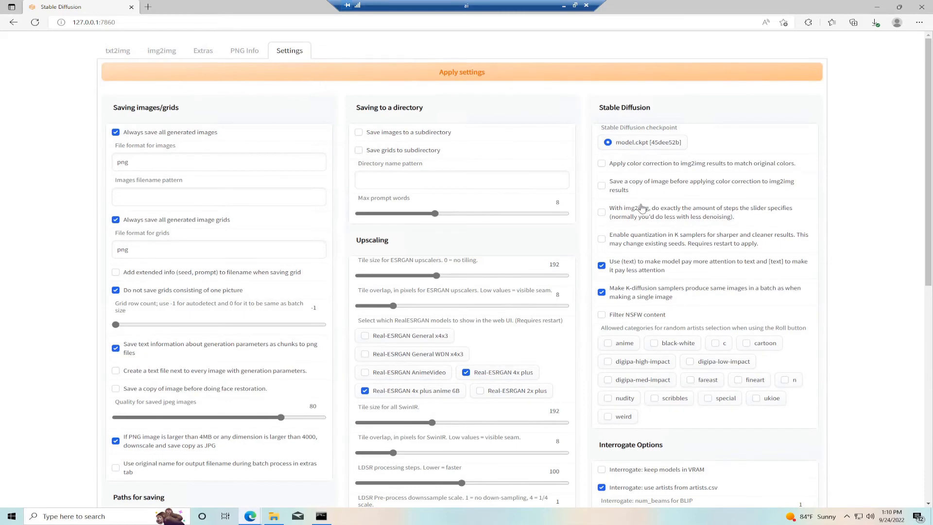
scroll("down", 3)
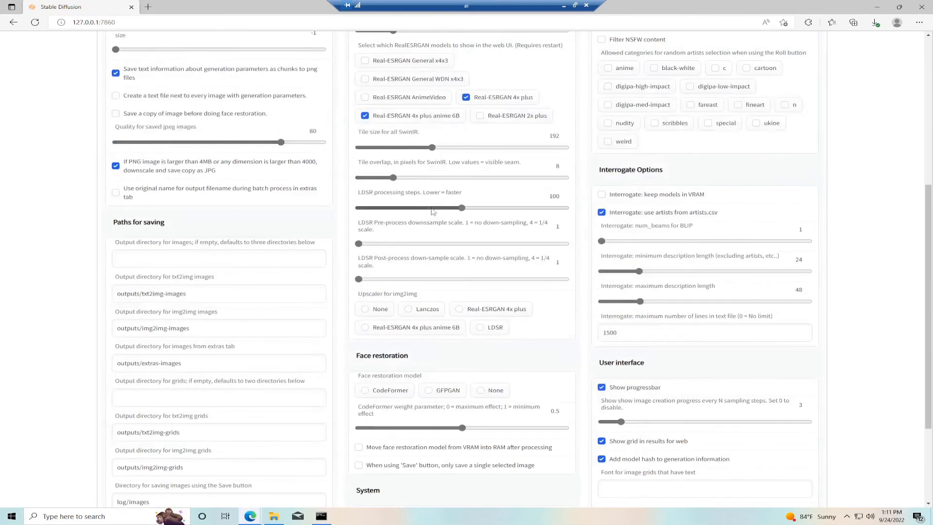
scroll("down", 3)
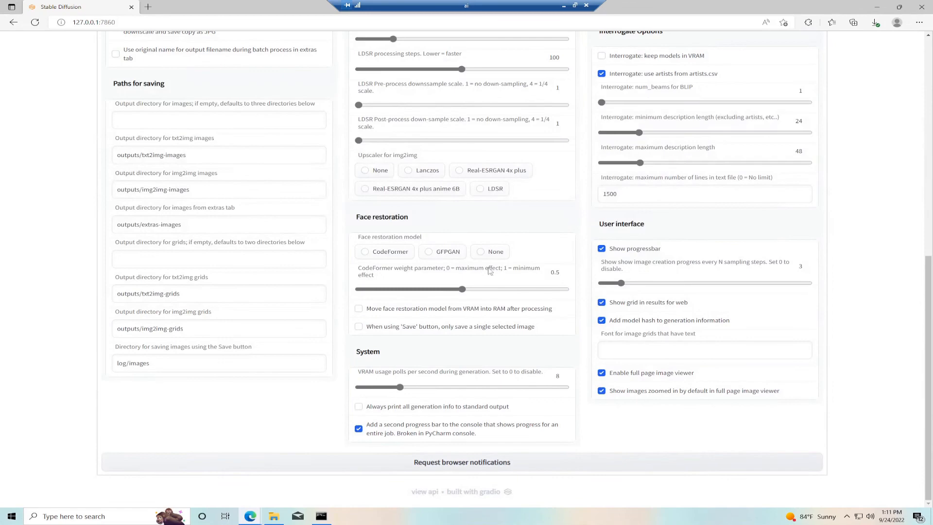
Request and allow browser notifications, apply the settings and return to txt2img.
left_click(462, 462)
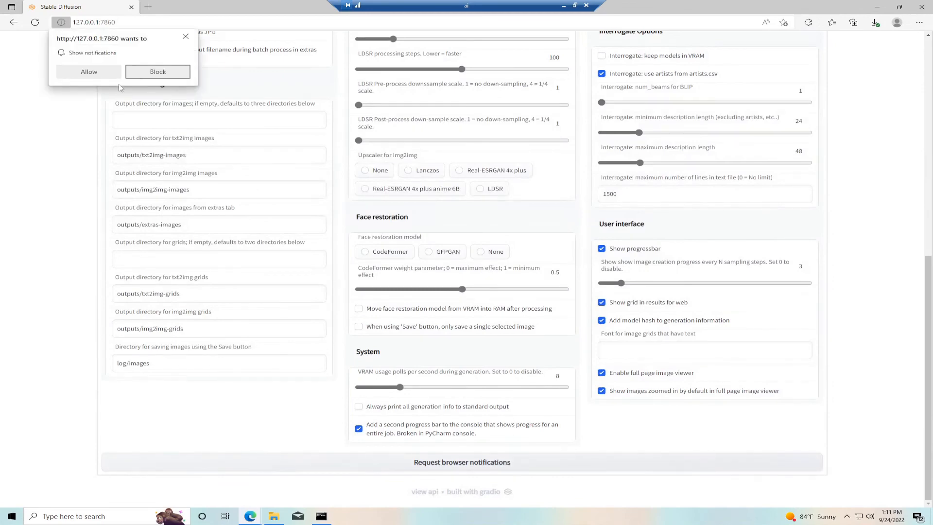
left_click(157, 72)
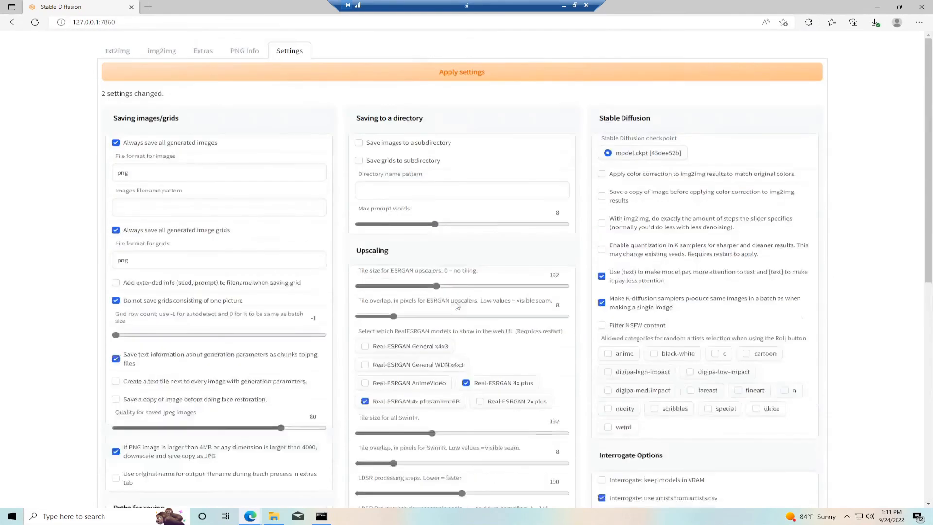
left_click(461, 71)
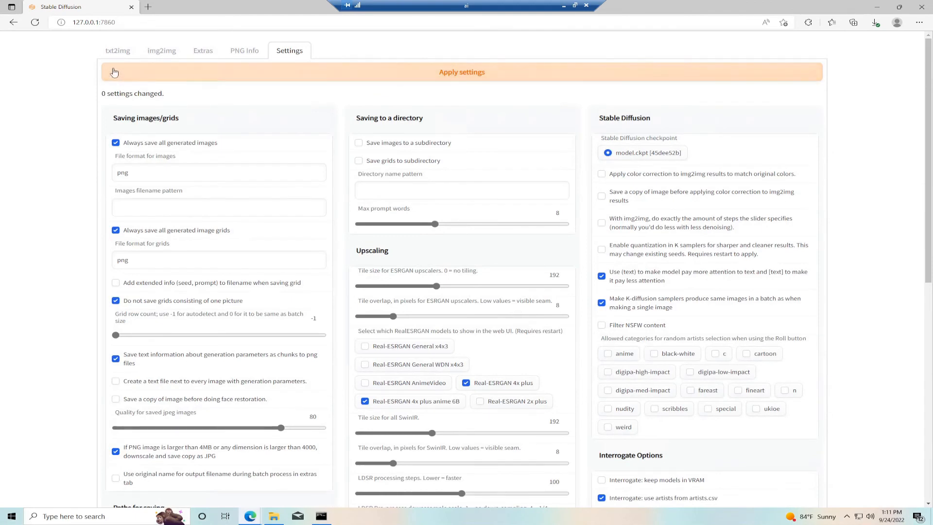
left_click(117, 50)
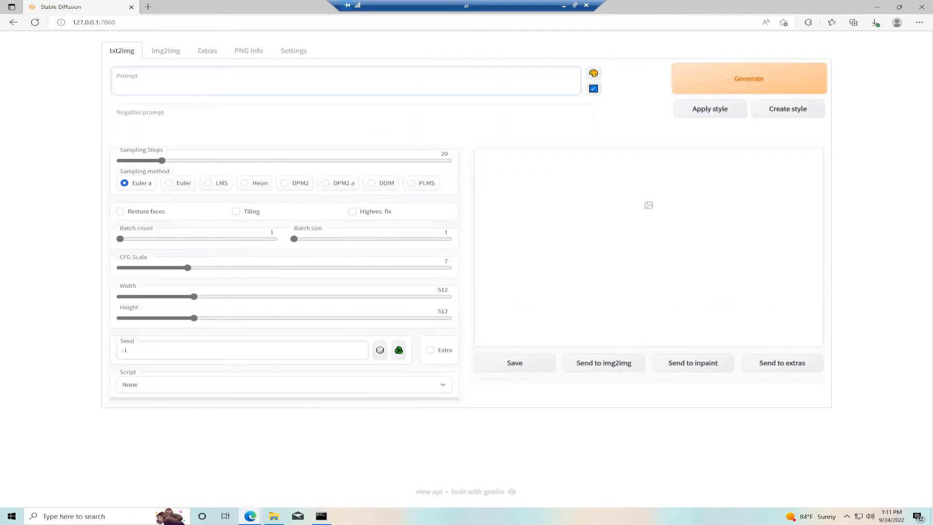
Enter the prompt 'sexy chris pratt as Super Mario' and generate the image.
type("sexy")
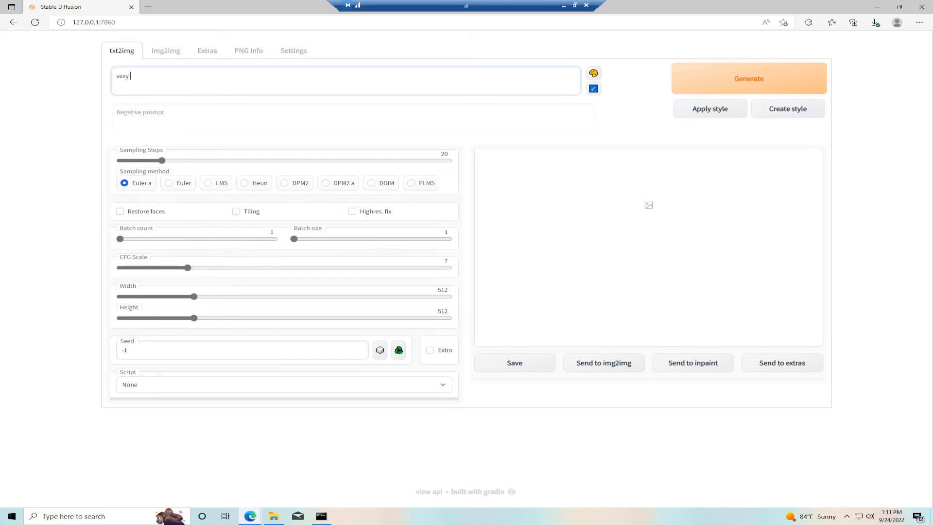
type("chris pratt dressed")
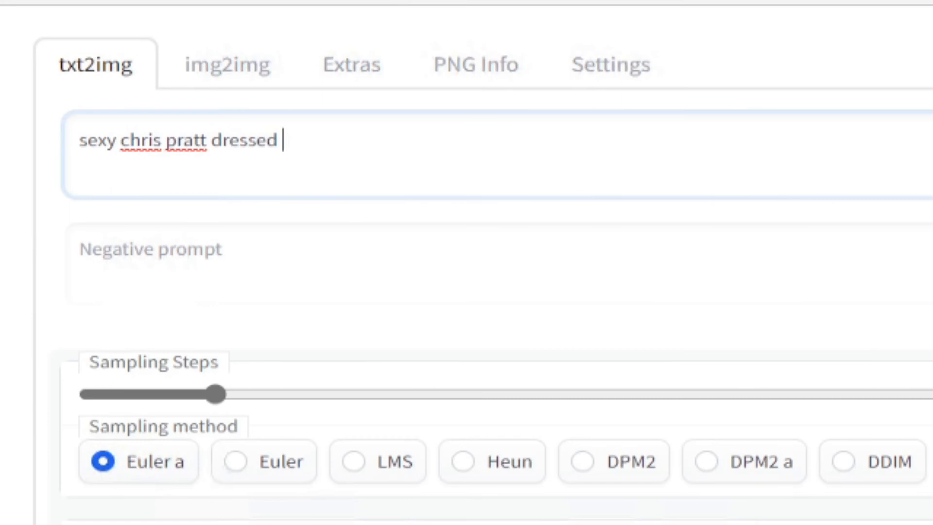
type("as Super Mario with abs")
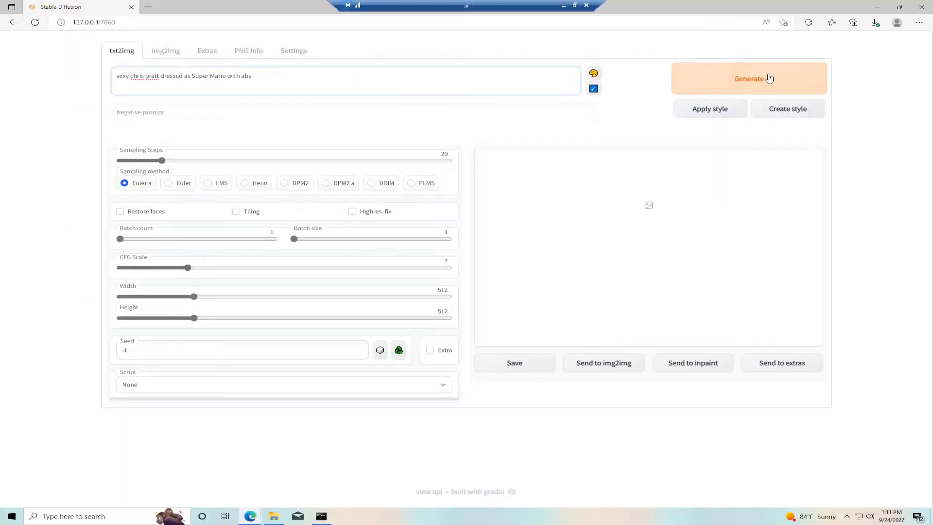
left_click(749, 78)
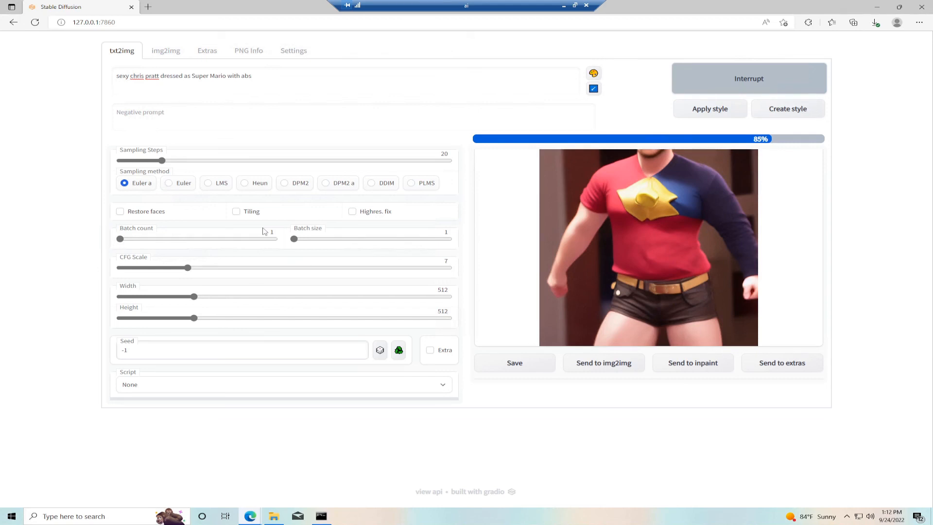
mouse_move(233, 270)
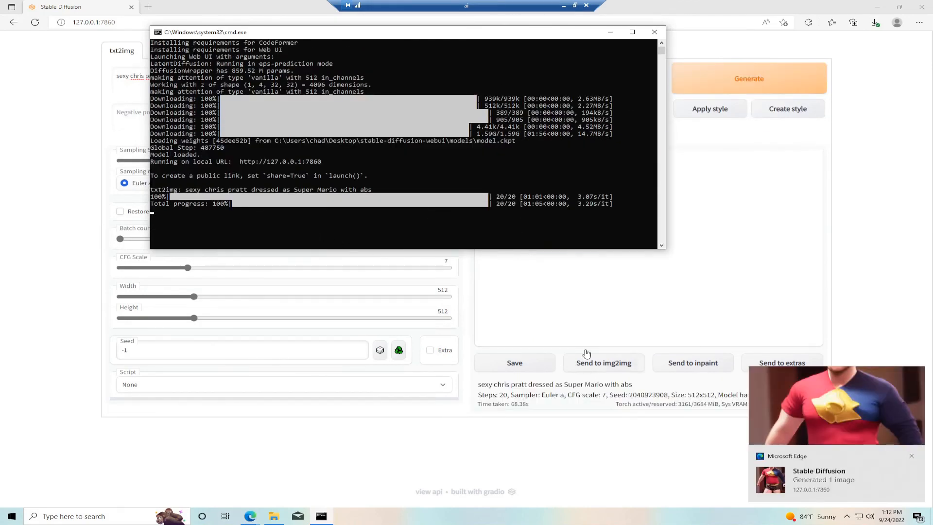
mouse_move(902, 457)
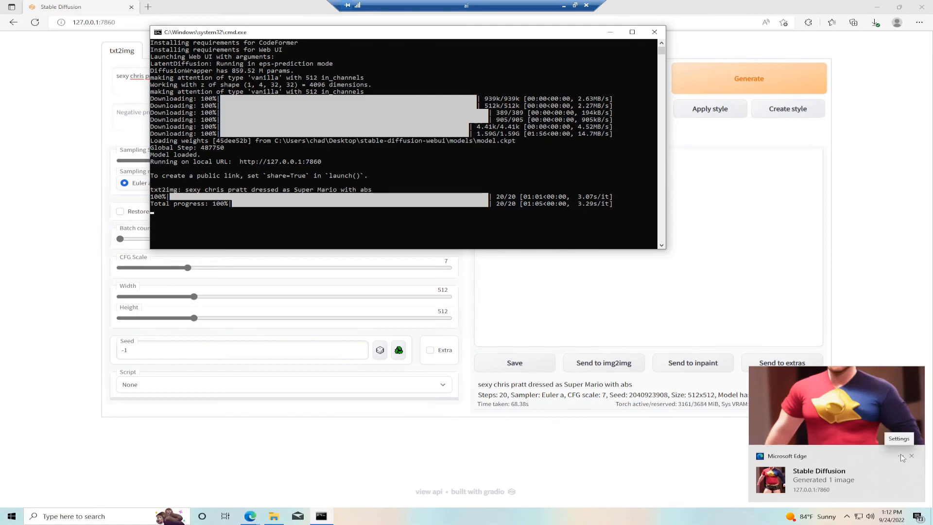